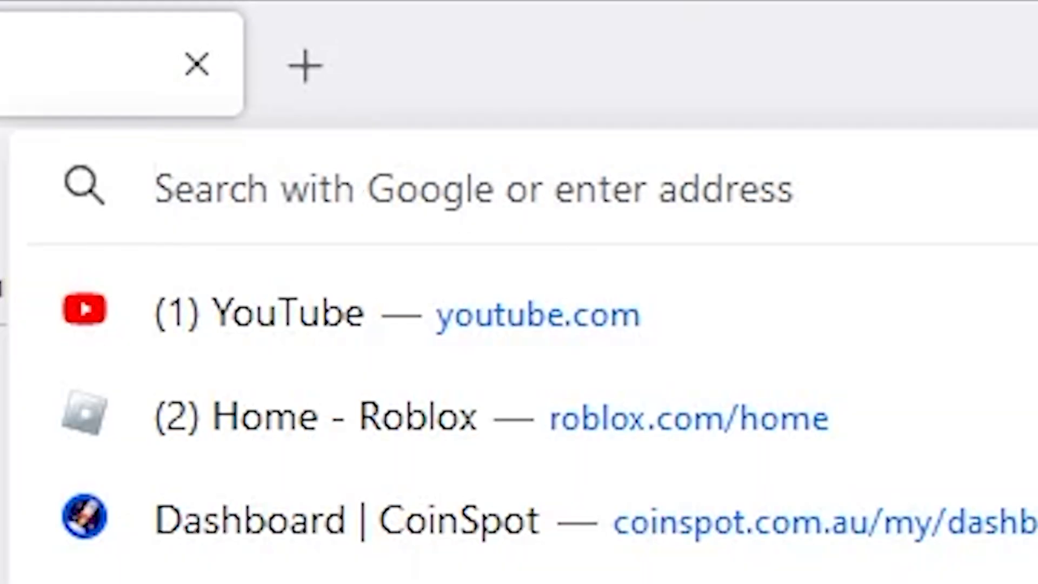
Search the web for 'how to build a neural network in python'
text(how to build a neu)
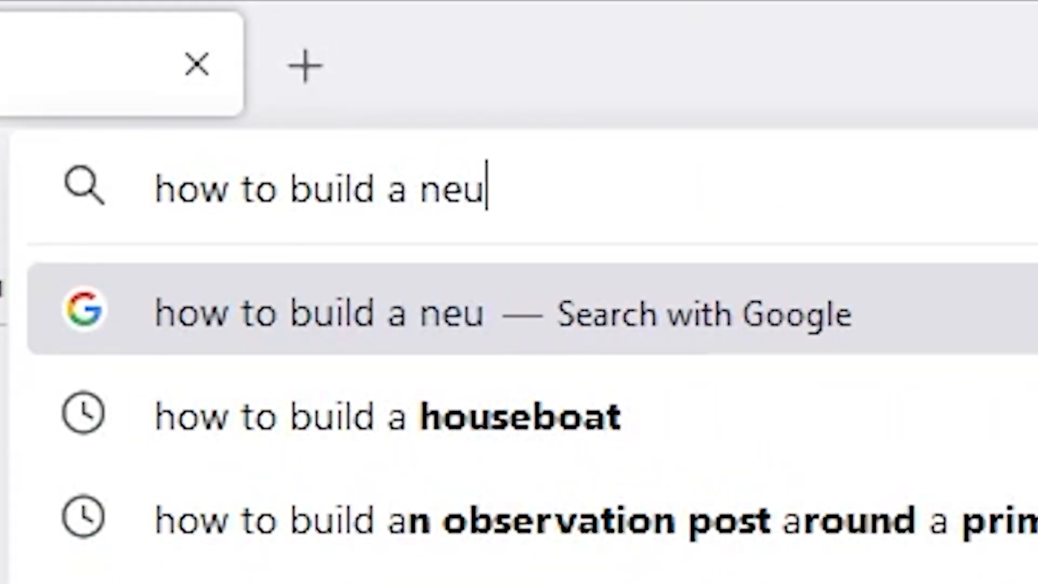
text(ral network in pyth)
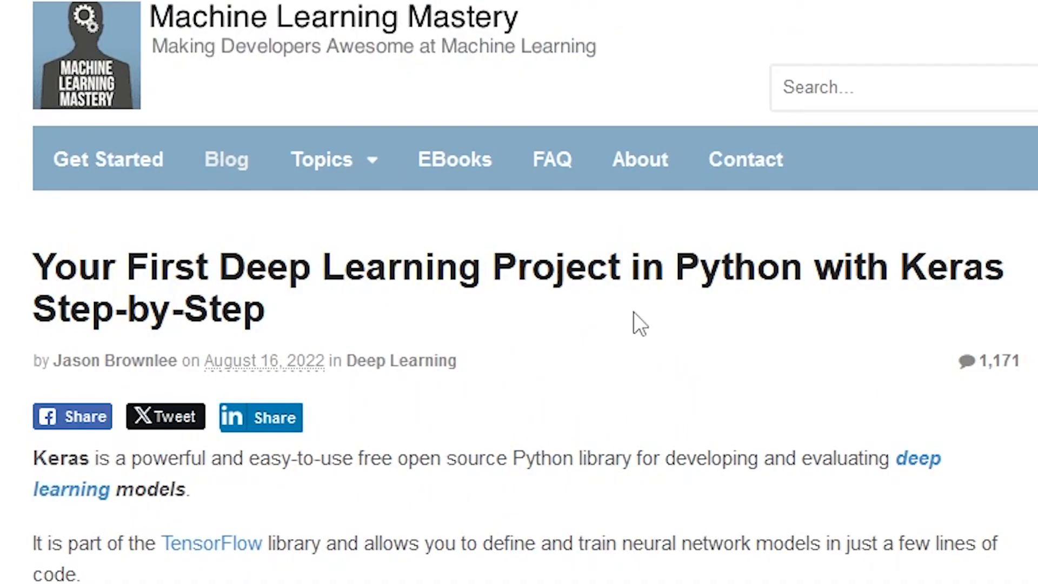
scroll(down, 3)
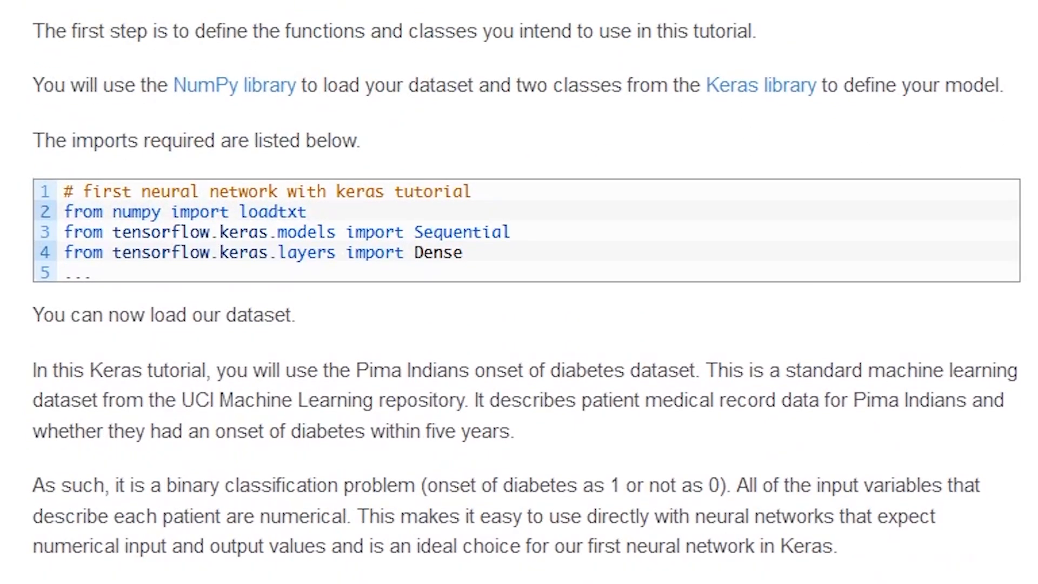
scroll(down, 3)
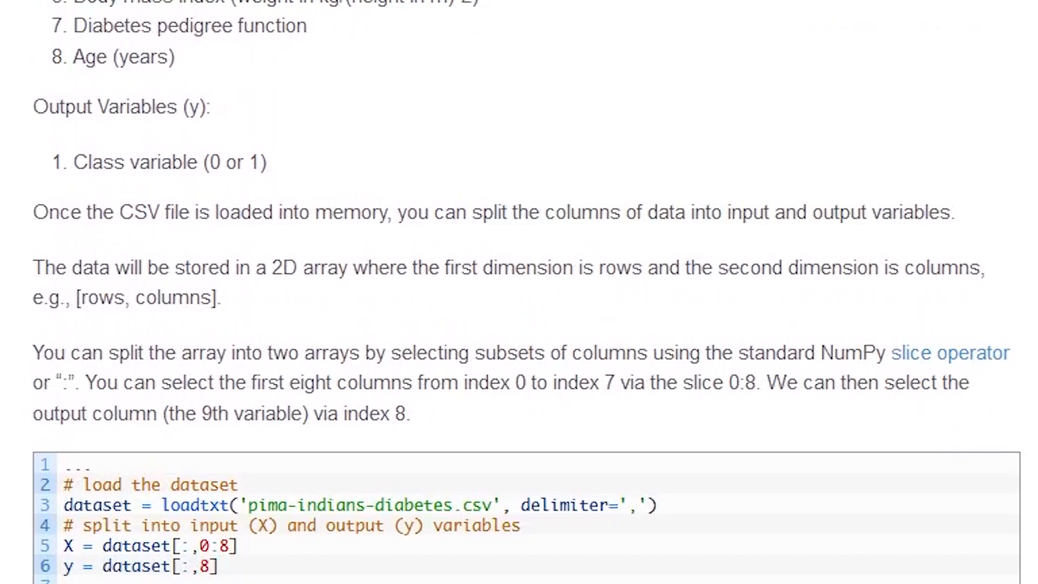
scroll(down, 3)
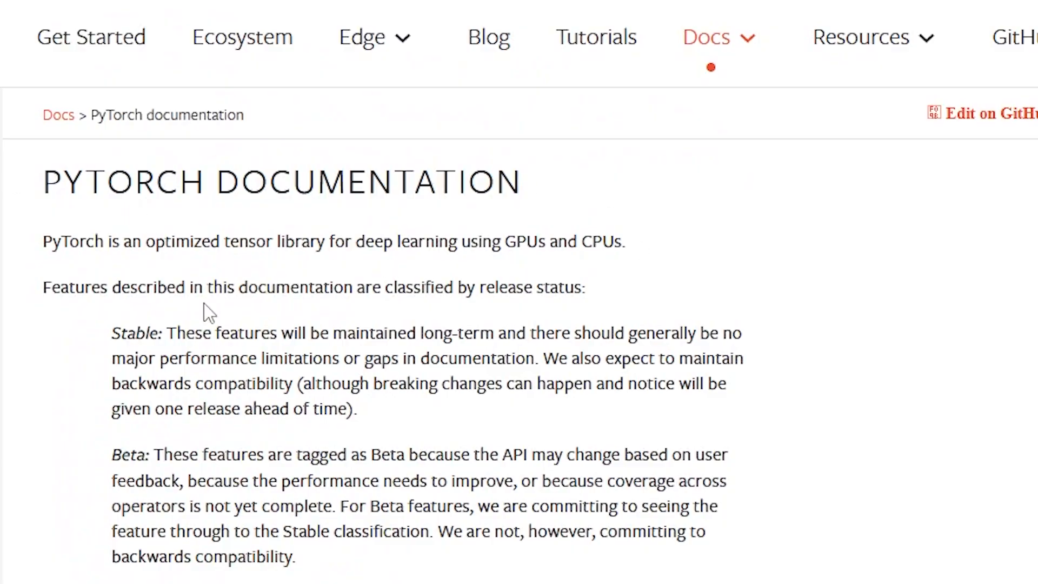
scroll(down, 3)
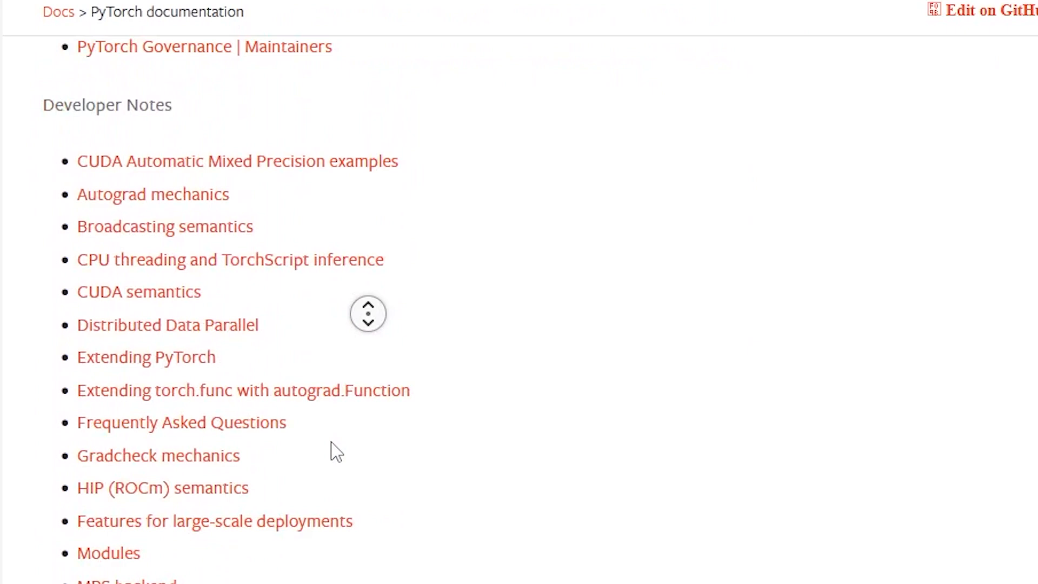
scroll(down, 3)
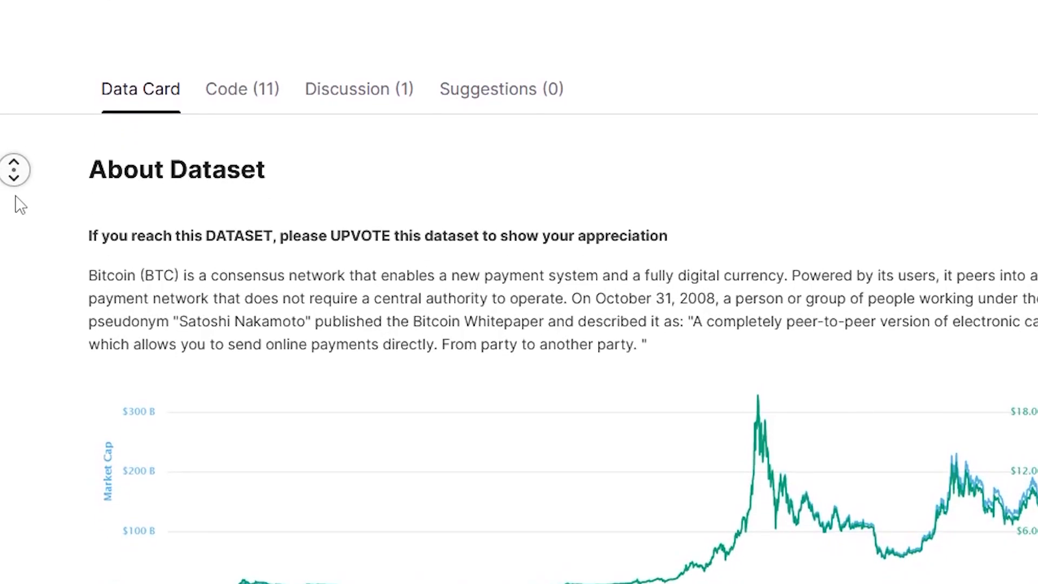
scroll(down, 3)
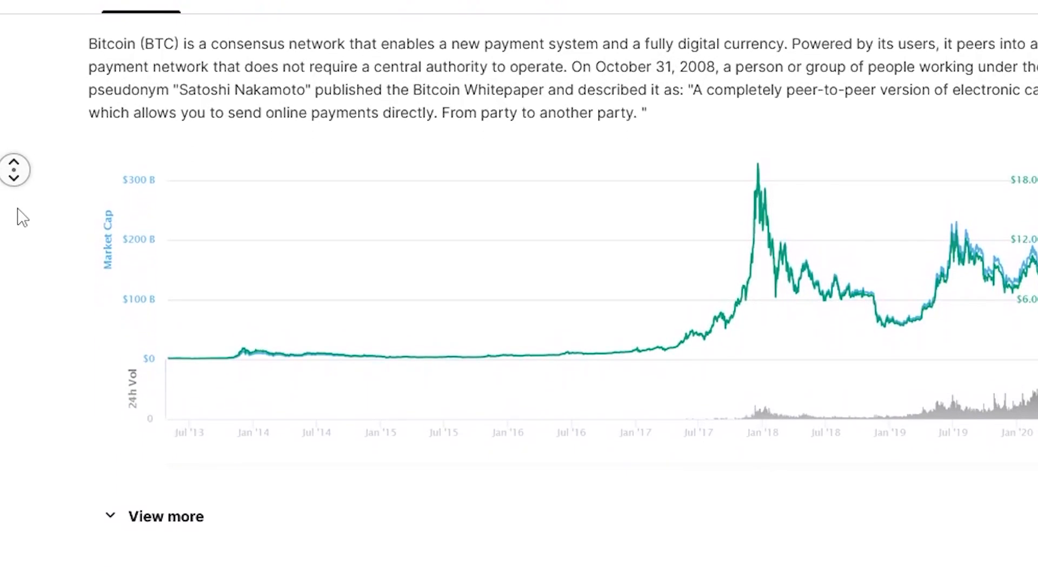
scroll(down, 3)
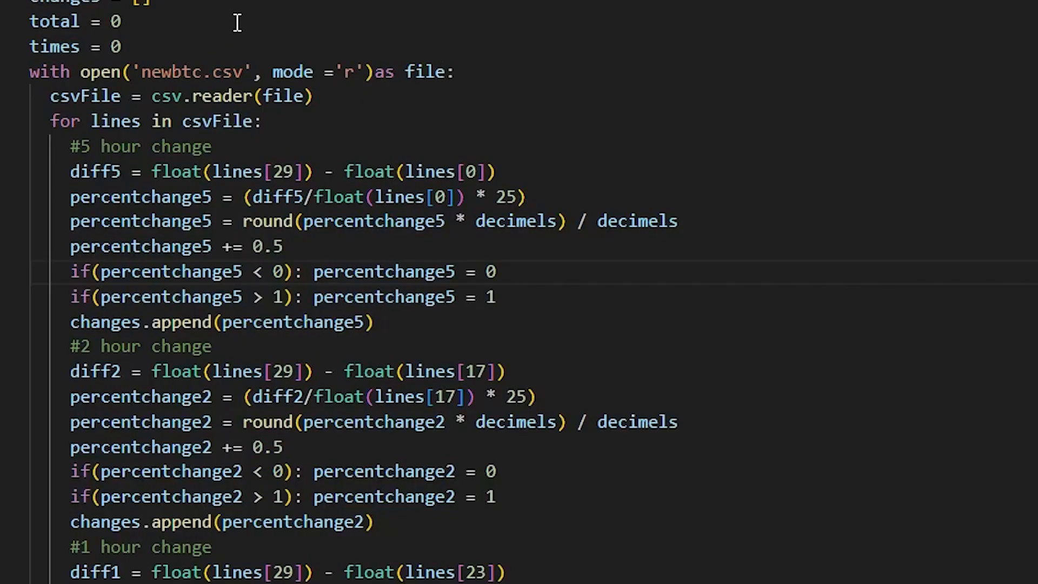
scroll(down, 3)
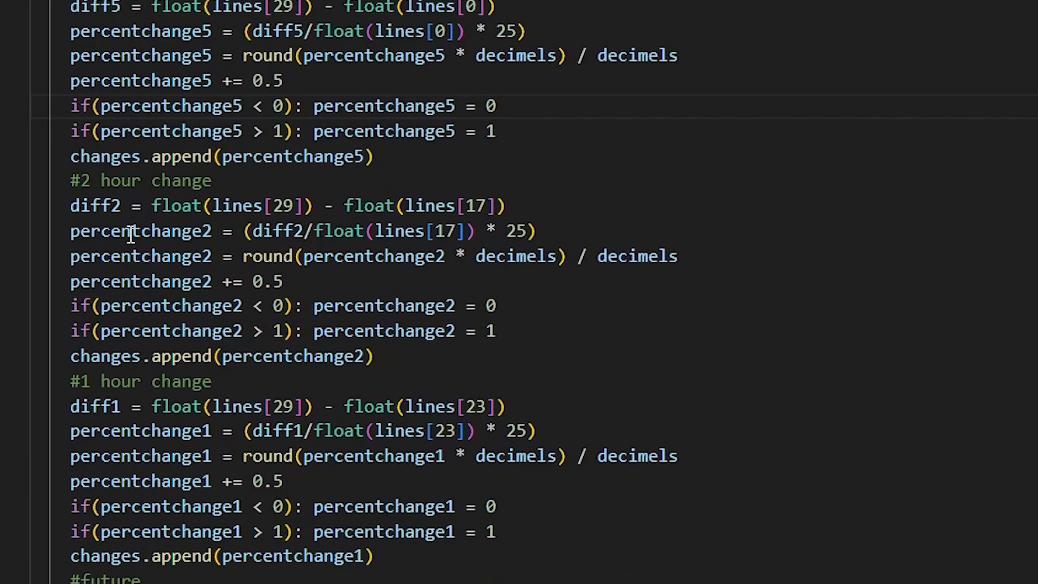
mouse_move(222, 414)
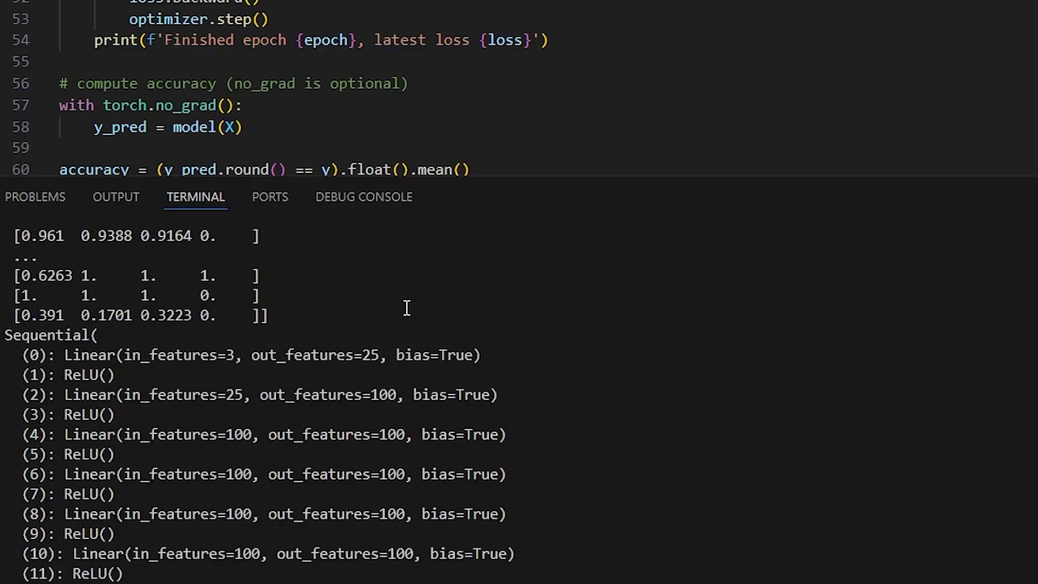
Review the epoch loss output and begin a 'with open' statement for reading the CSV
scroll(down, 3)
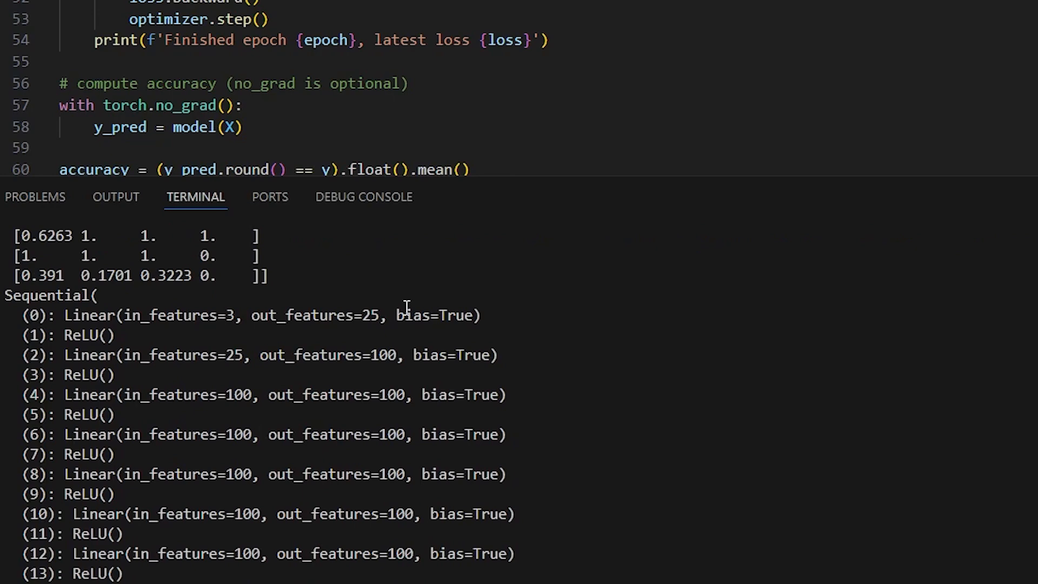
scroll(down, 3)
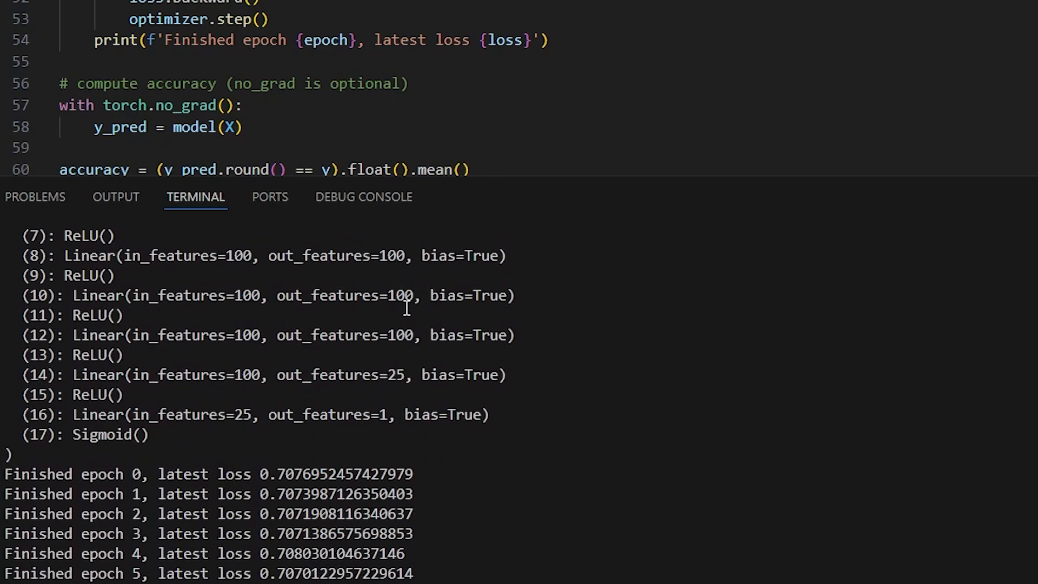
scroll(down, 3)
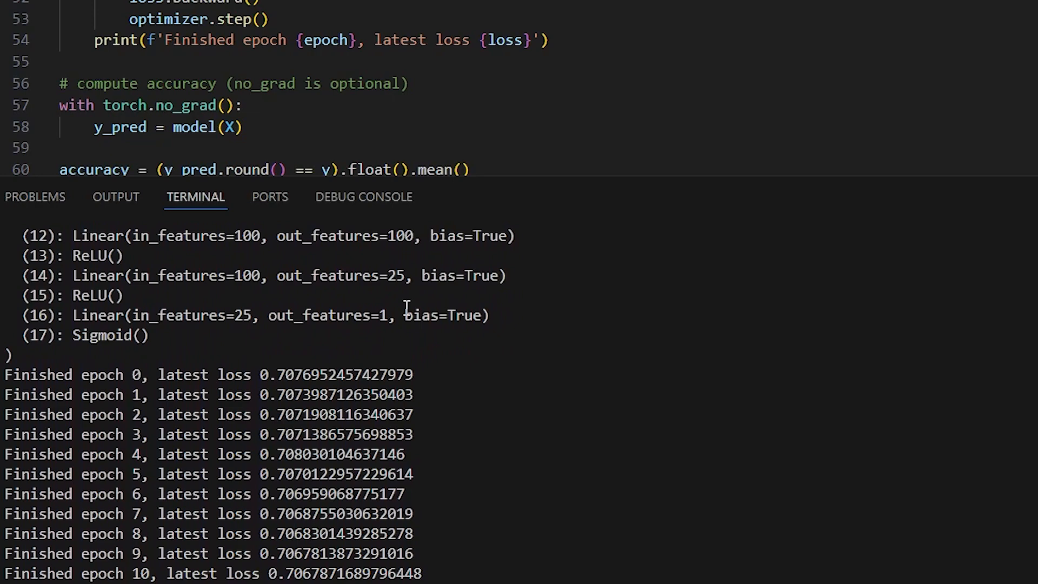
scroll(down, 3)
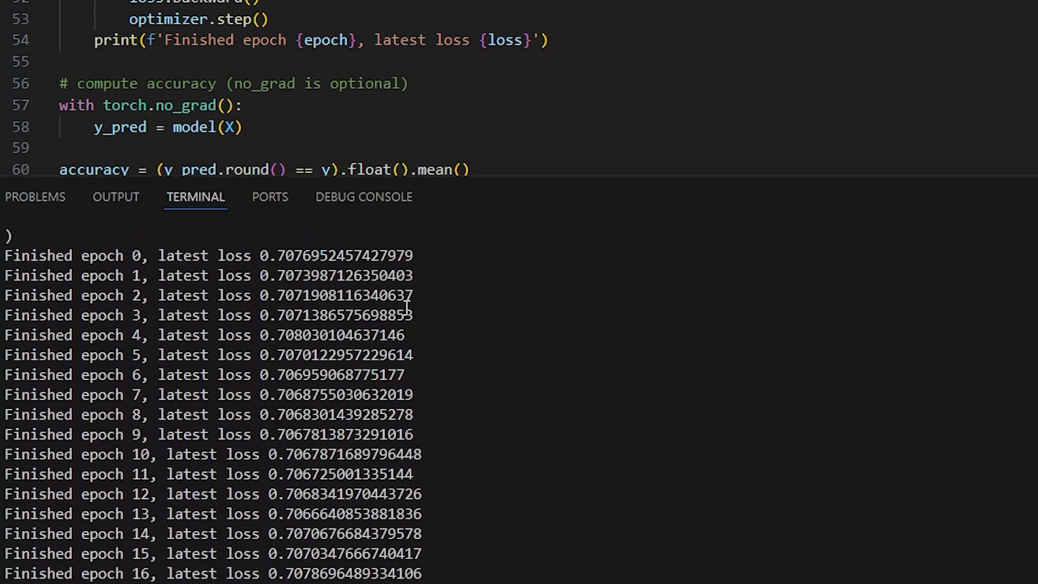
scroll(down, 3)
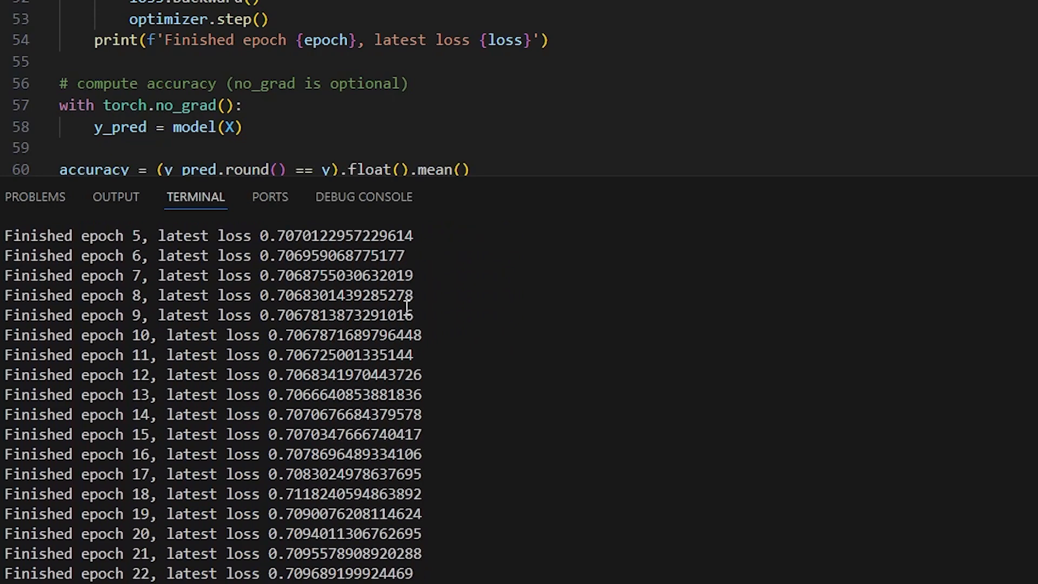
scroll(down, 3)
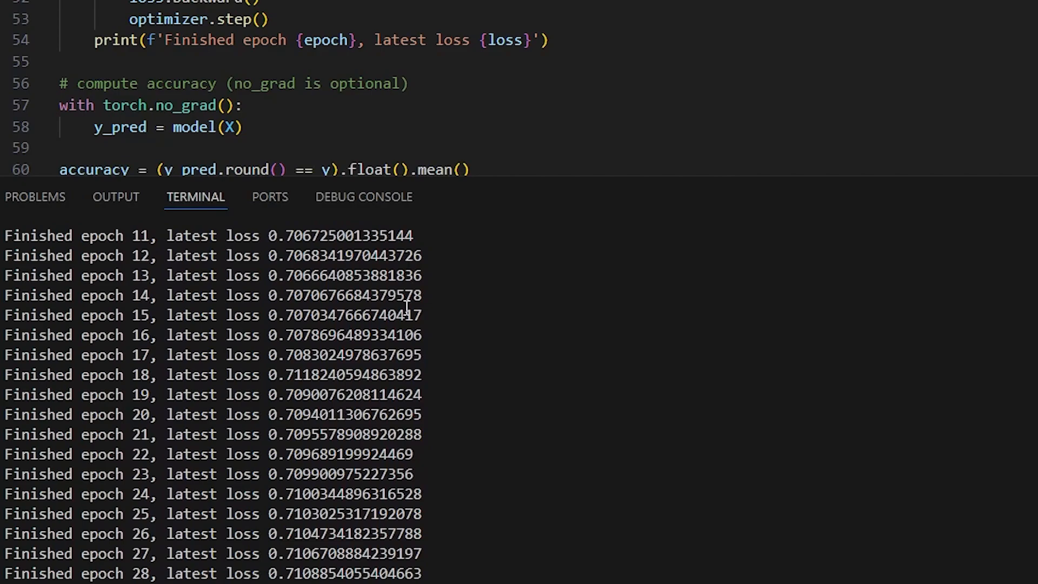
text(with ope)
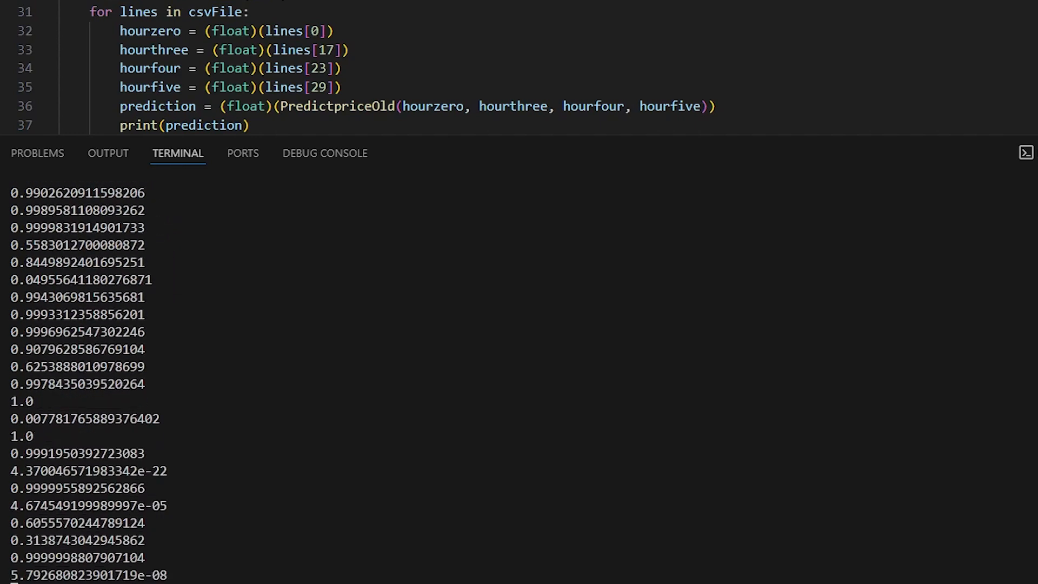
Add a prediction > 0.5 buy-bitcoin branch reading thefuture = (float)(lines[35])
scroll(down, 3)
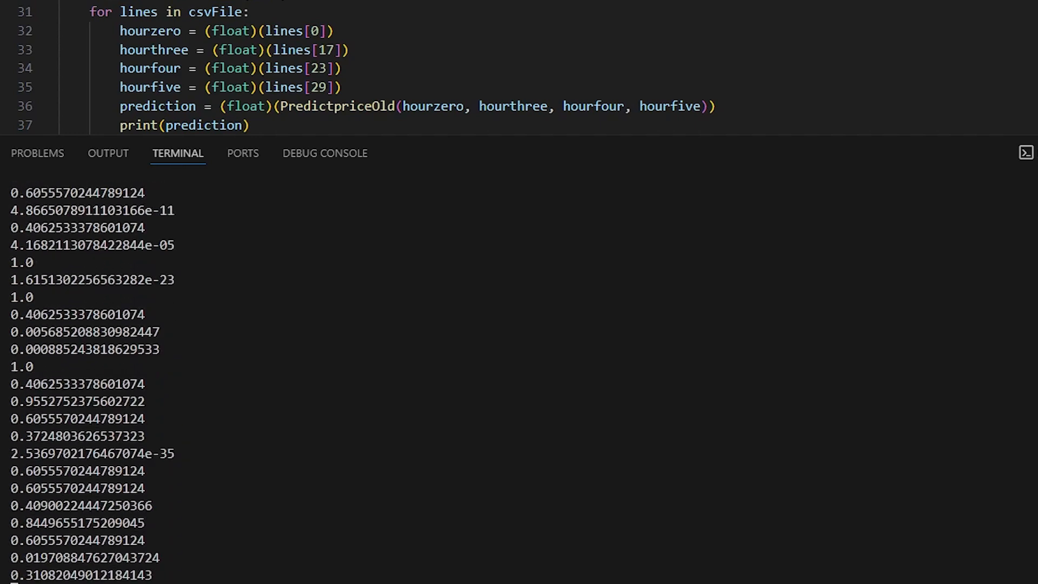
scroll(down, 3)
text(thefuture = (float)
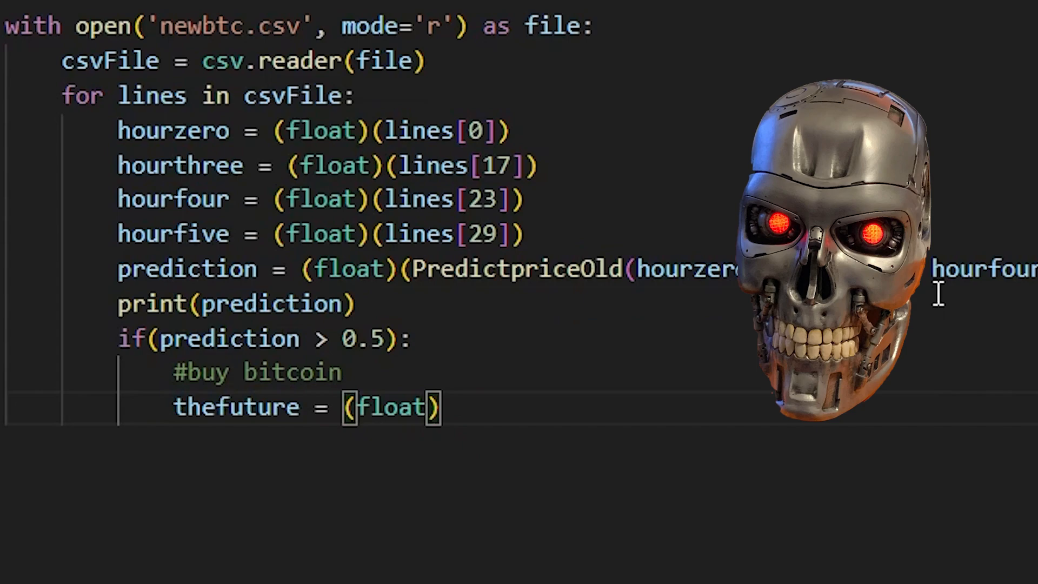
text((lines[35]))
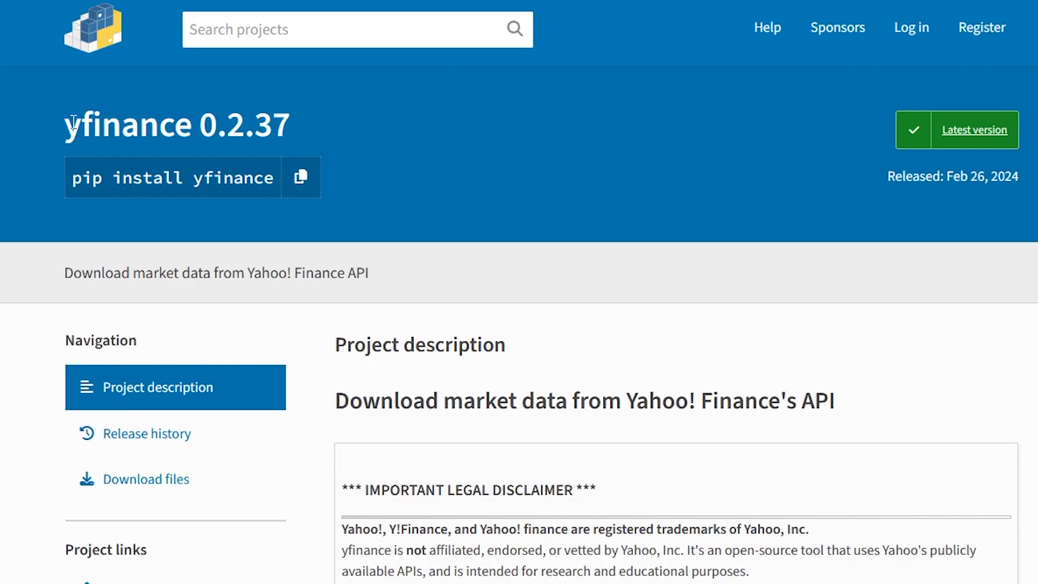
mouse_move(552, 294)
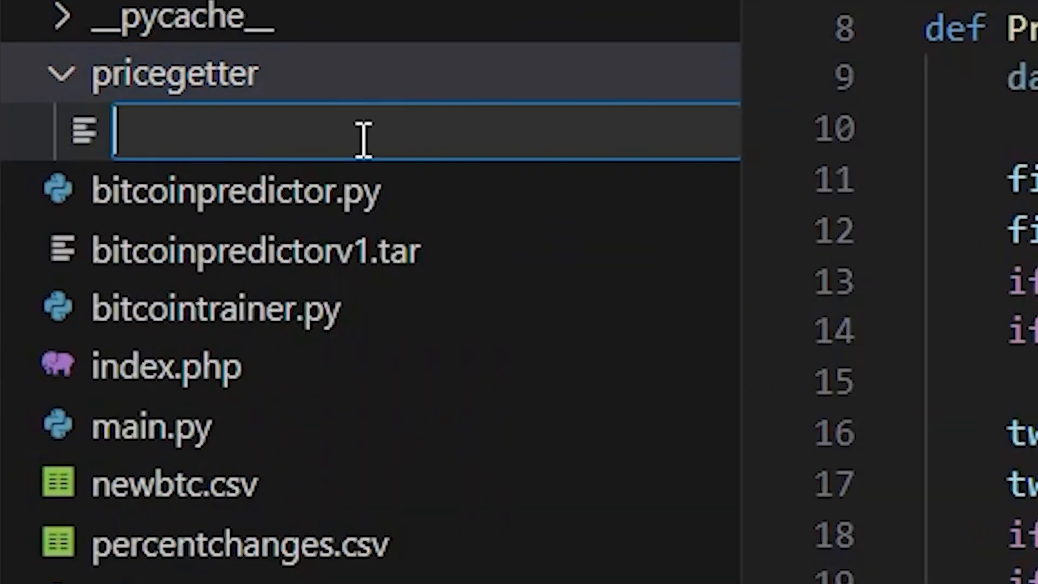
Name the new file bitcoinpricegetter.py under pricegetter and open it
text(bitcoinpricegetter.py)
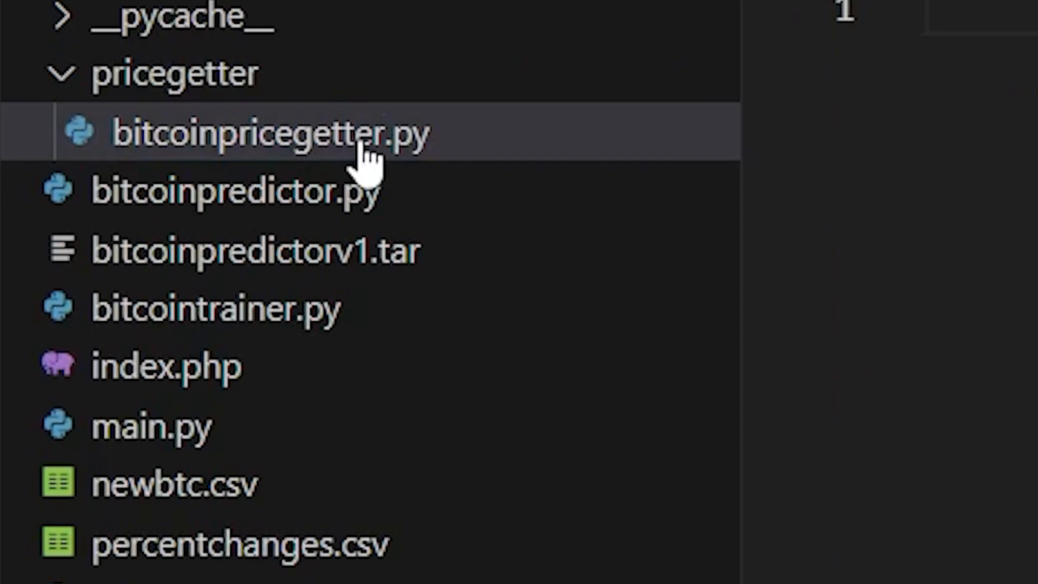
click(268, 134)
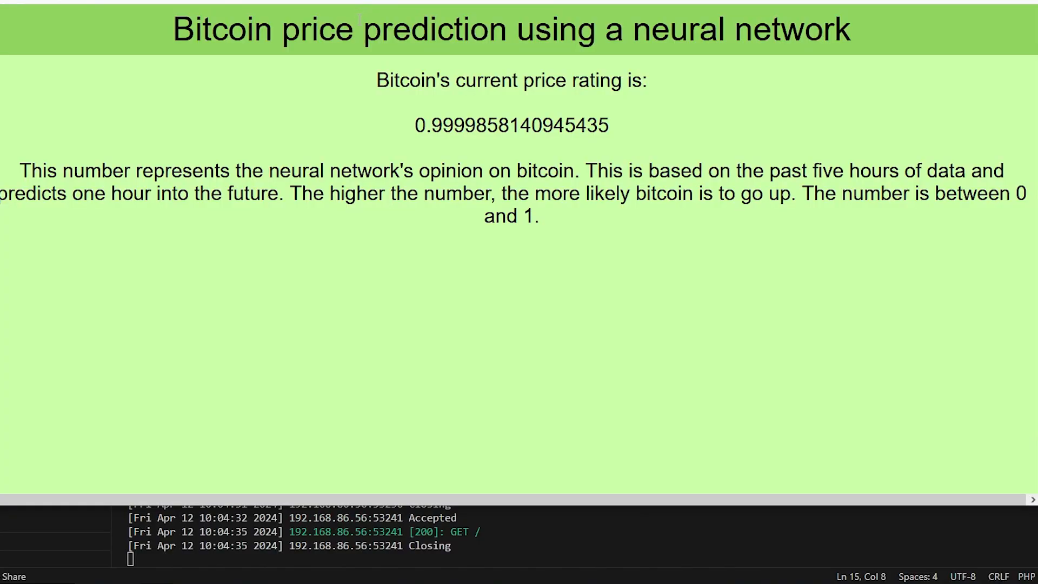
mouse_move(503, 163)
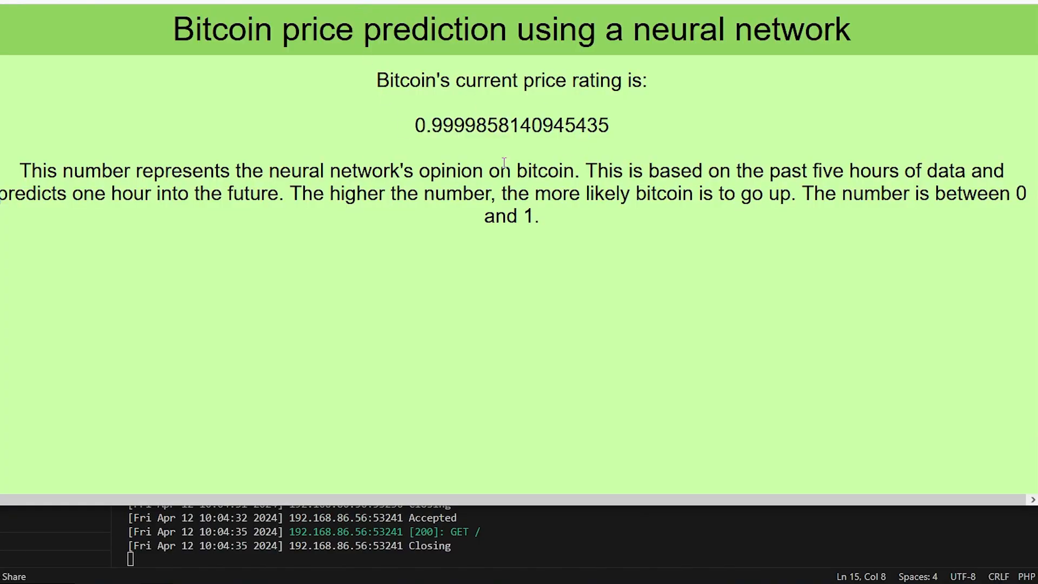